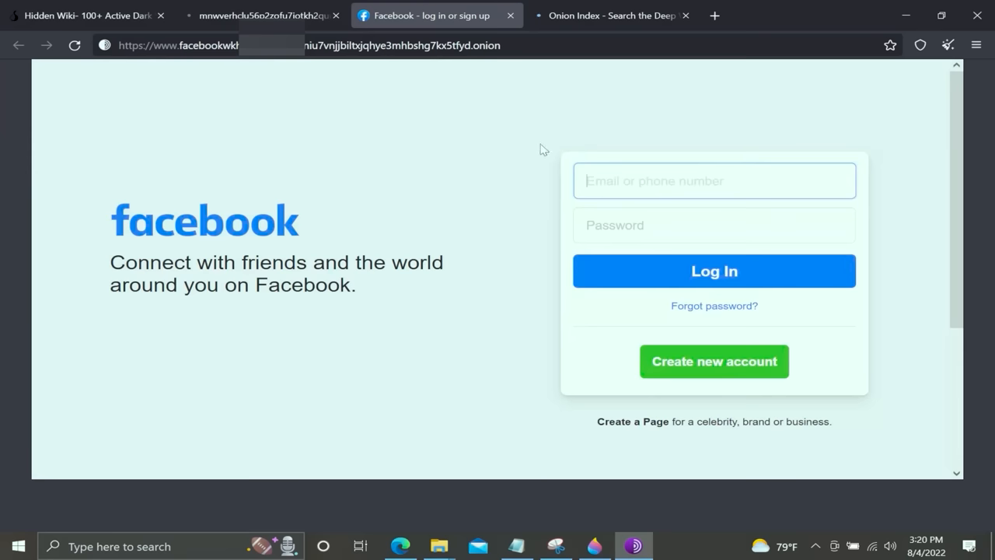
Step: Close the Facebook onion tab, then open the TorChat download page from Onion Index
click(510, 15)
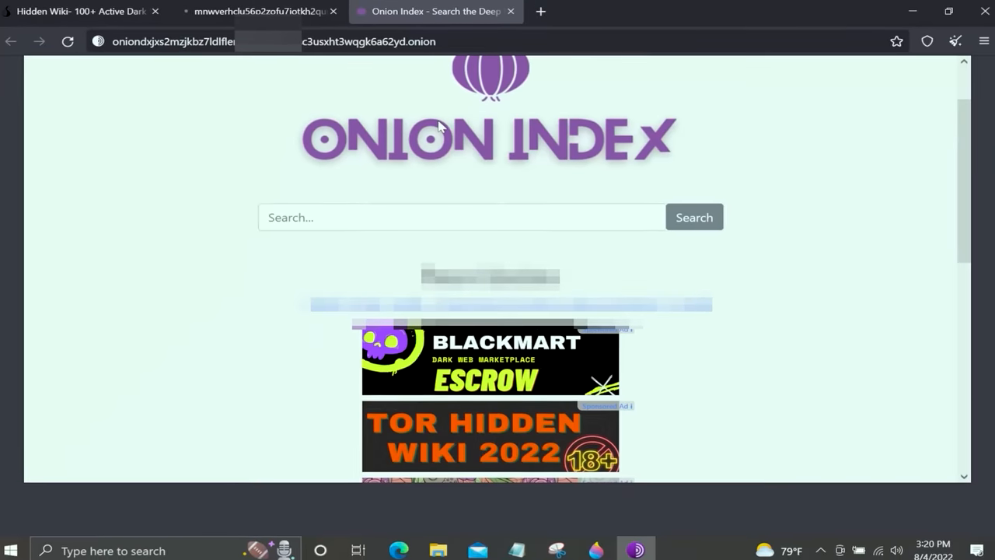
click(693, 217)
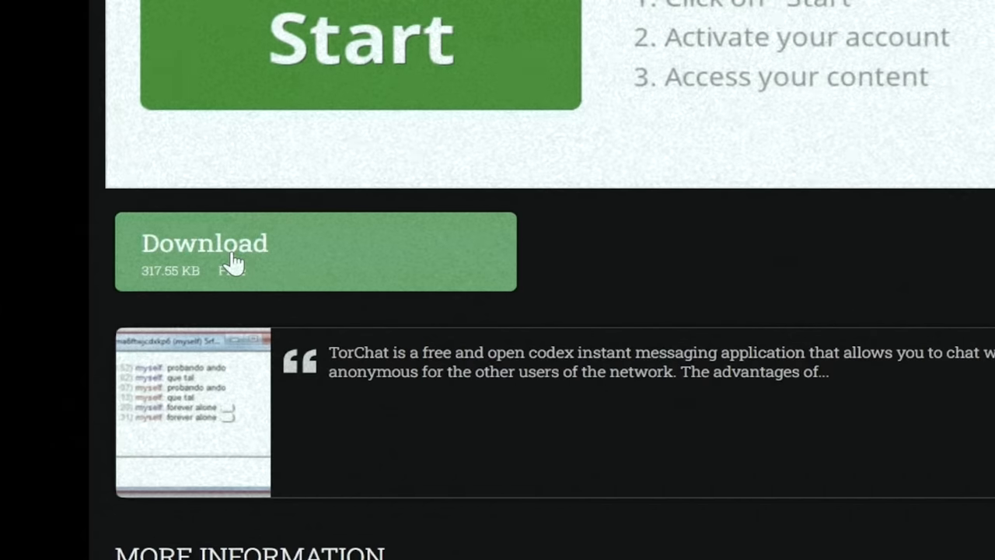
Step: Start the TorChat zip download (318 KB) in Microsoft Edge
click(204, 243)
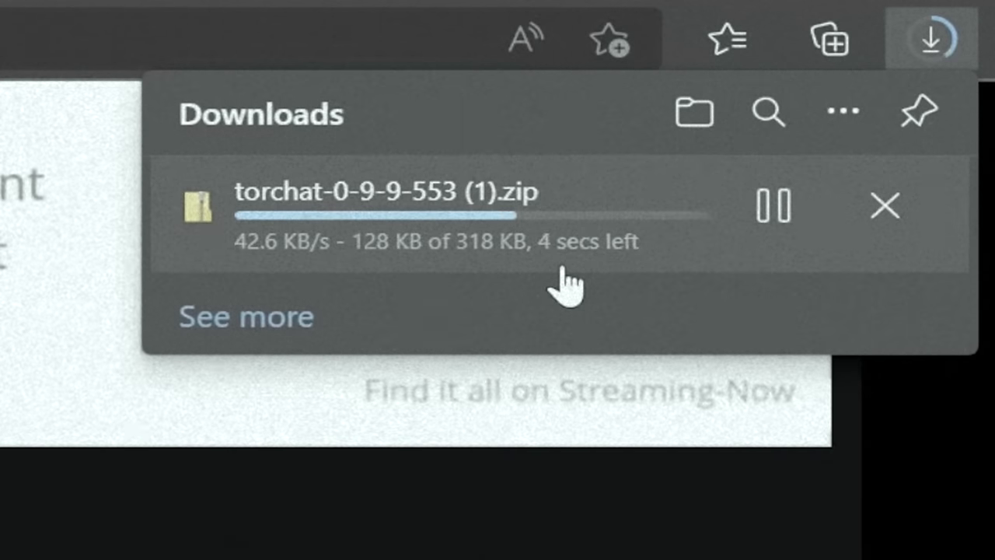